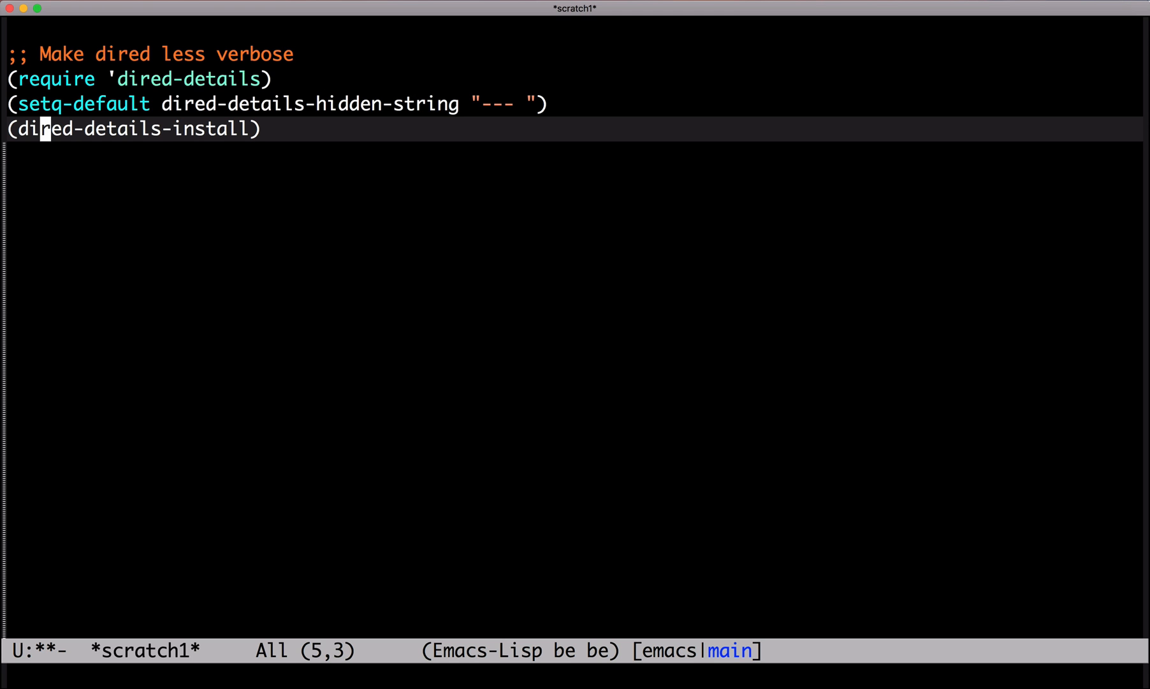
Step: Apply the dired-details configuration so the public folder lists files with details hidden behind dashes
key("C-c C-k")
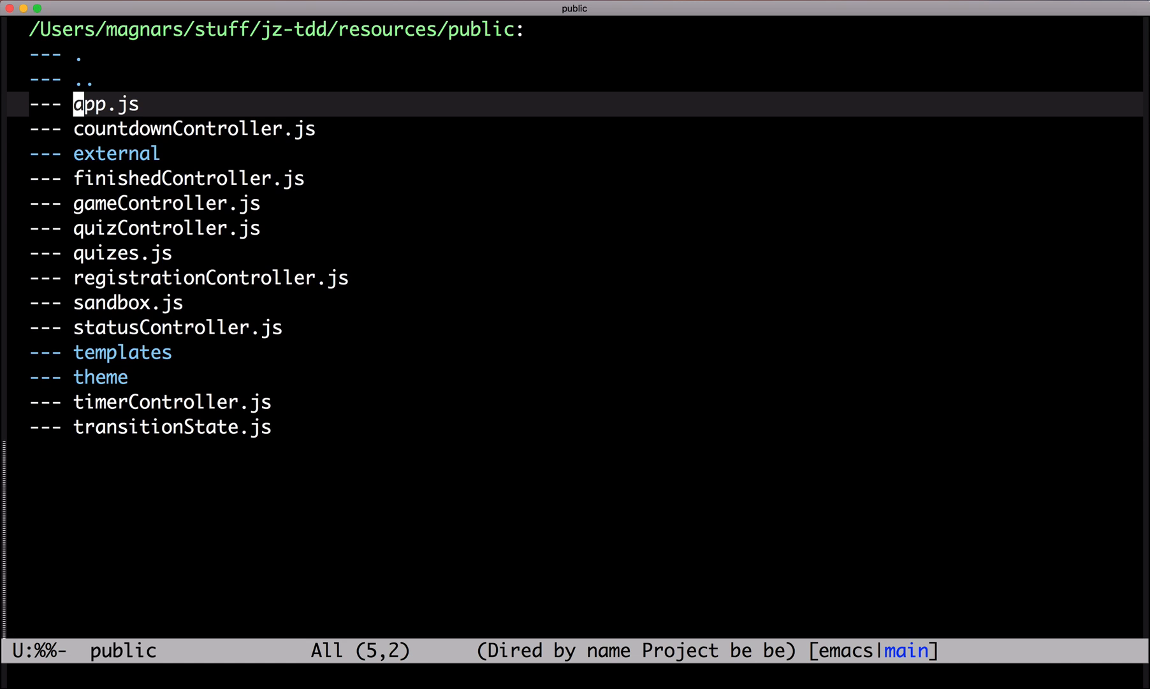
Step: Bring up the (setq dired-dwim-target t) setting in the *scratch2* buffer
key("(")
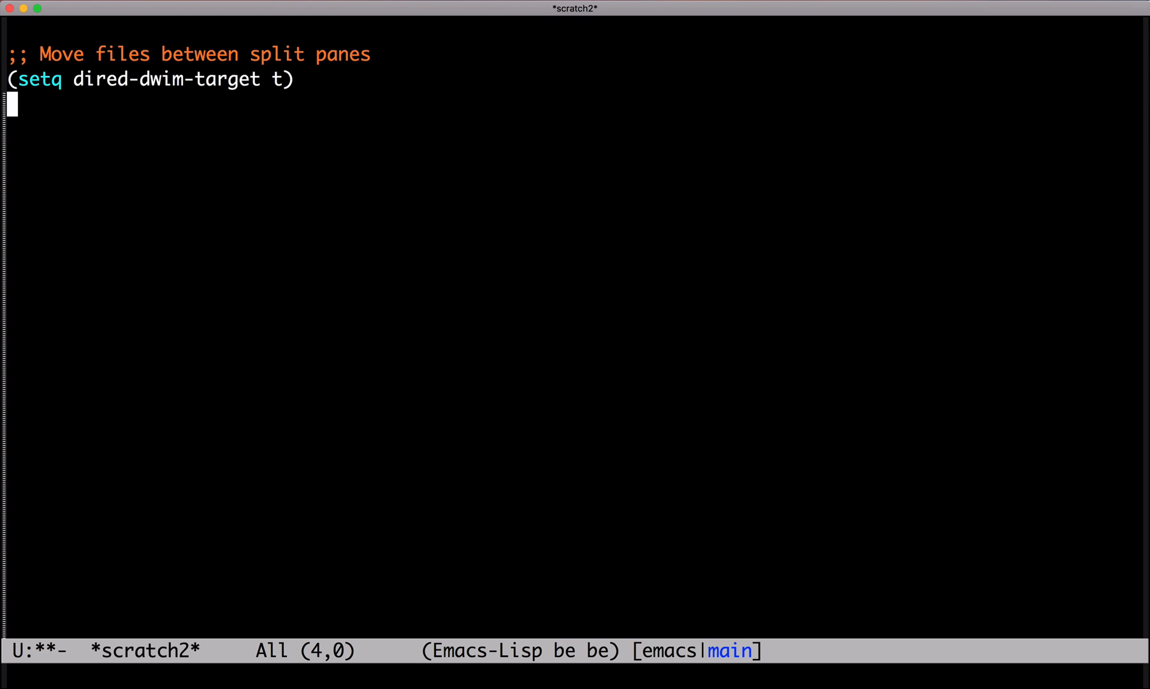
Step: Apply the dwim-target setting and show public/external beside public with quizes.js marked
key("C-c C-k")
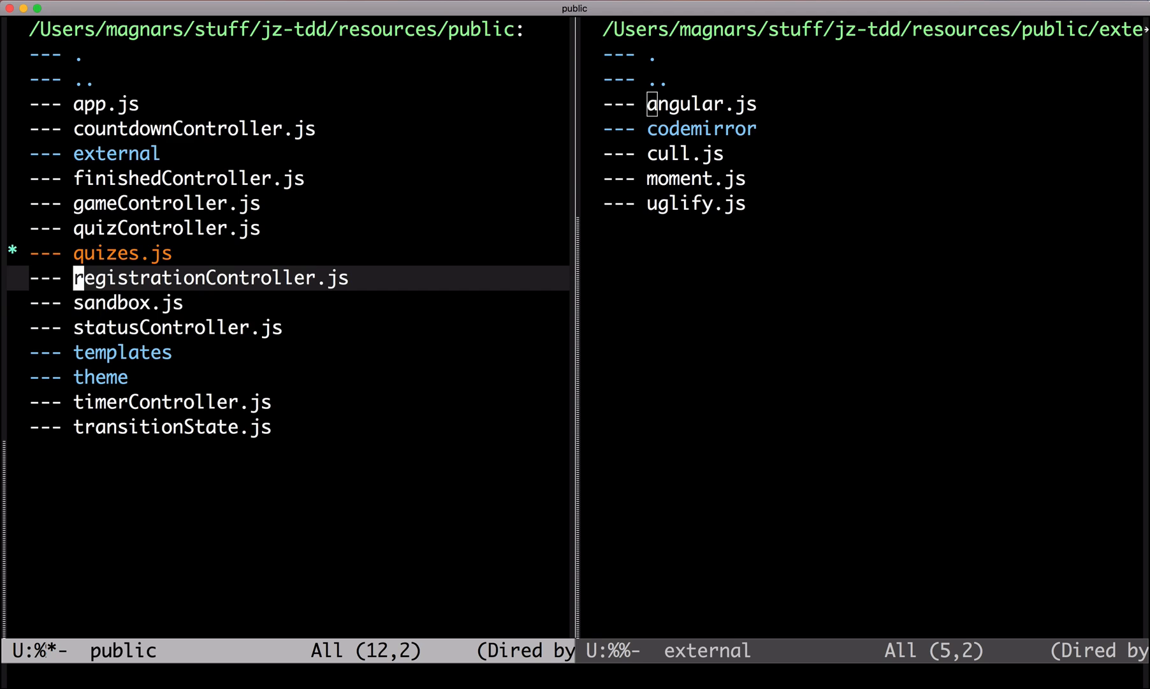
Step: Copy quizes.js and sandbox.js into the external folder, then clear their marks
key("R")
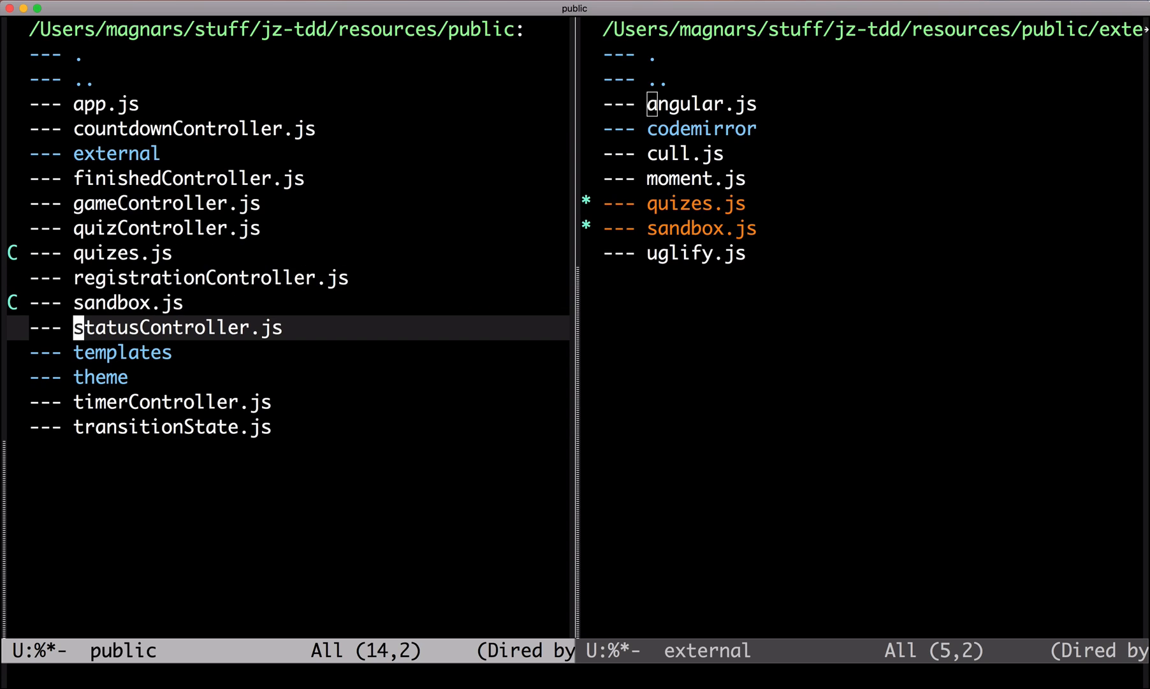
key("u")
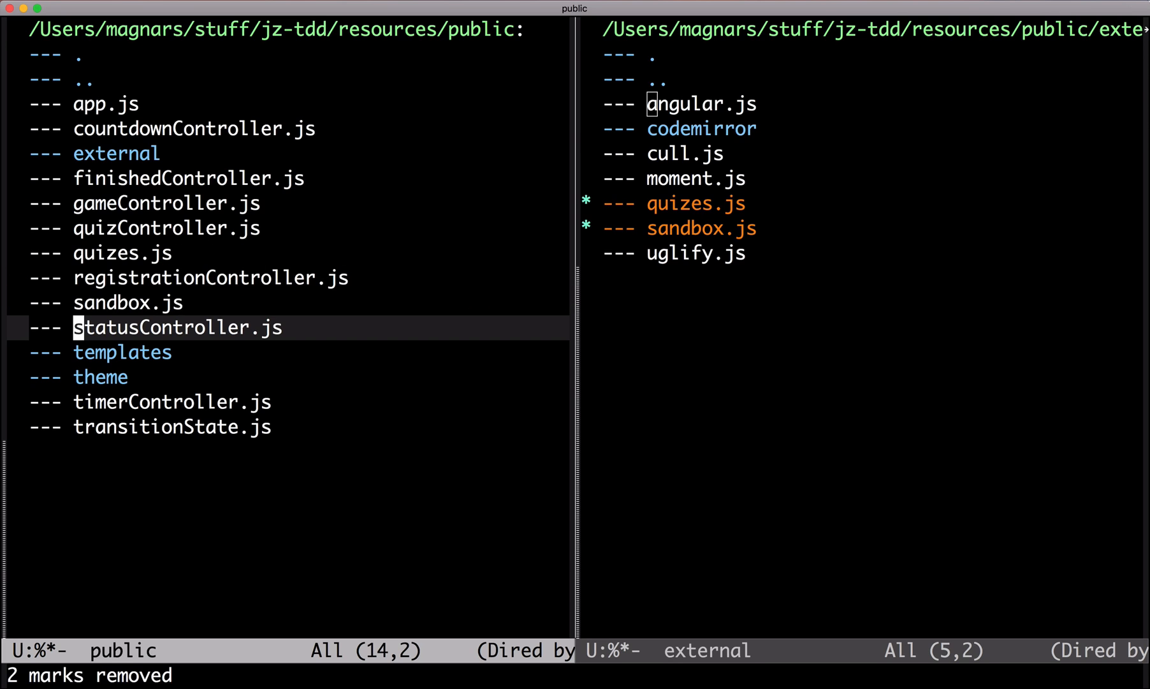
Step: Make the public listing a single editable wdired pane and start the camels-to-kebabs rename command
key("C-x 1")
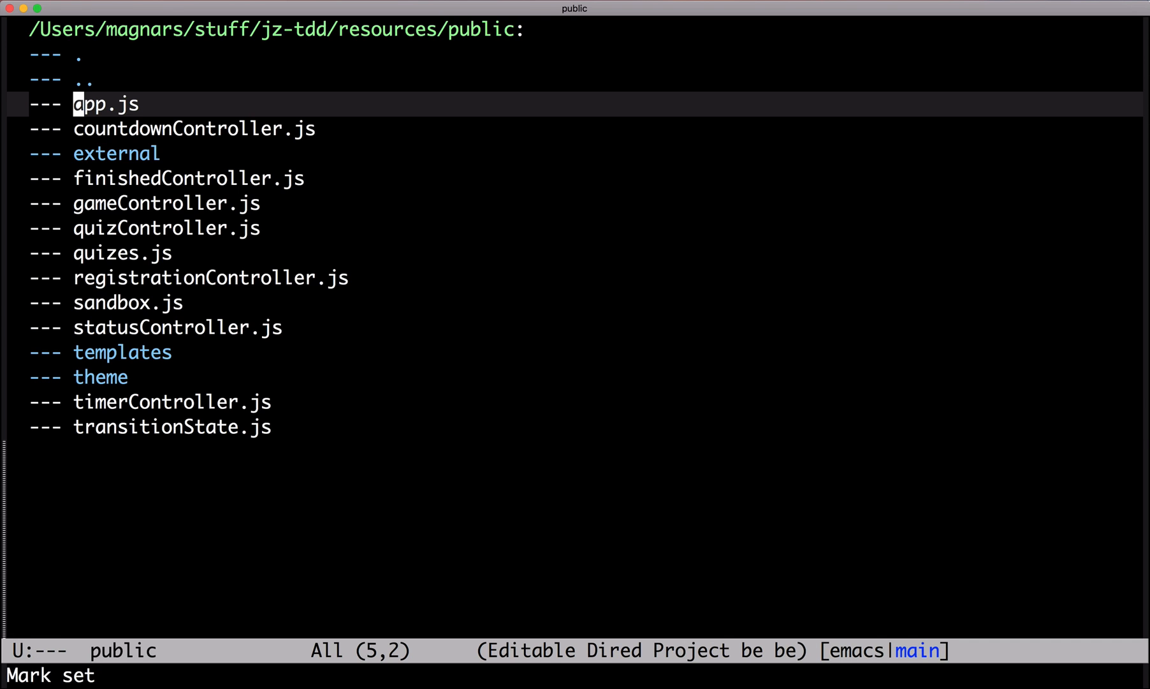
type("camel")
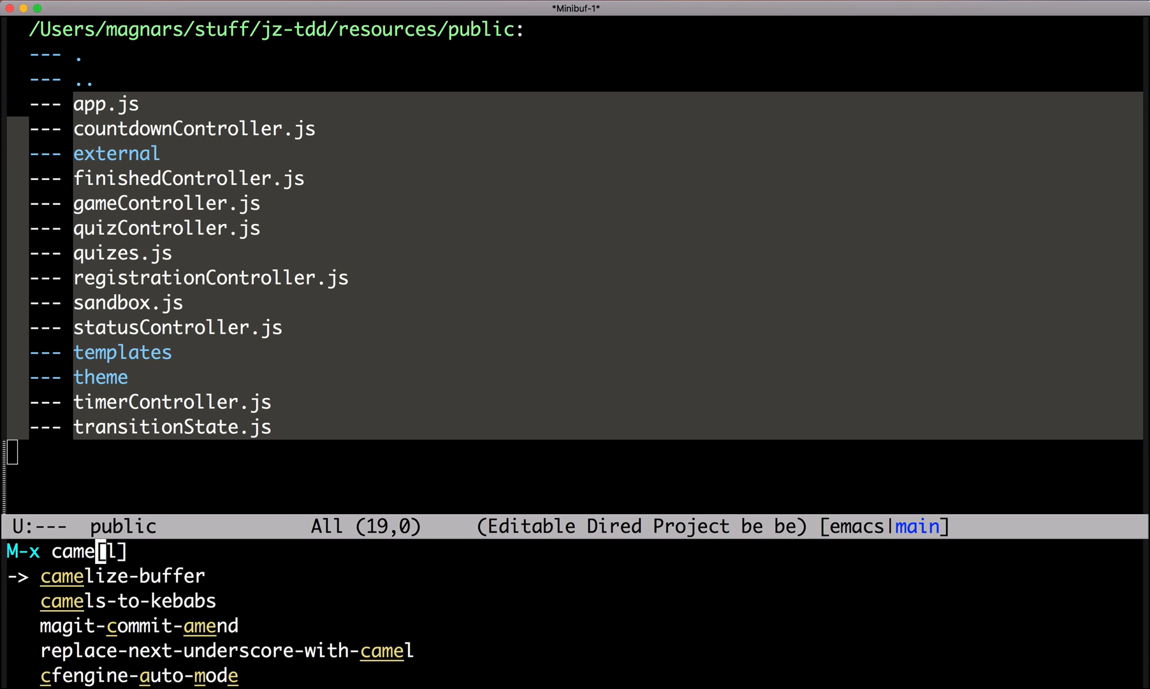